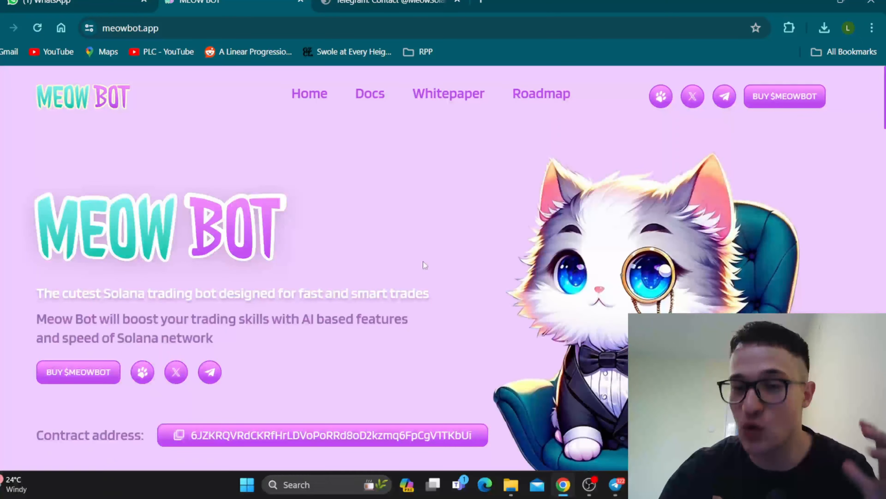
# Step: Scroll the Meow Bot landing page up and down before heading to the whitepaper
pyautogui.scroll(-3)
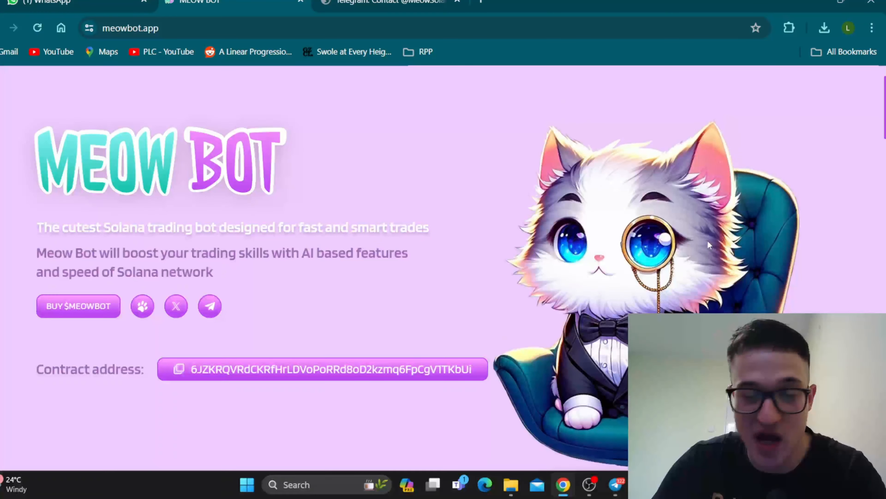
pyautogui.scroll(-3)
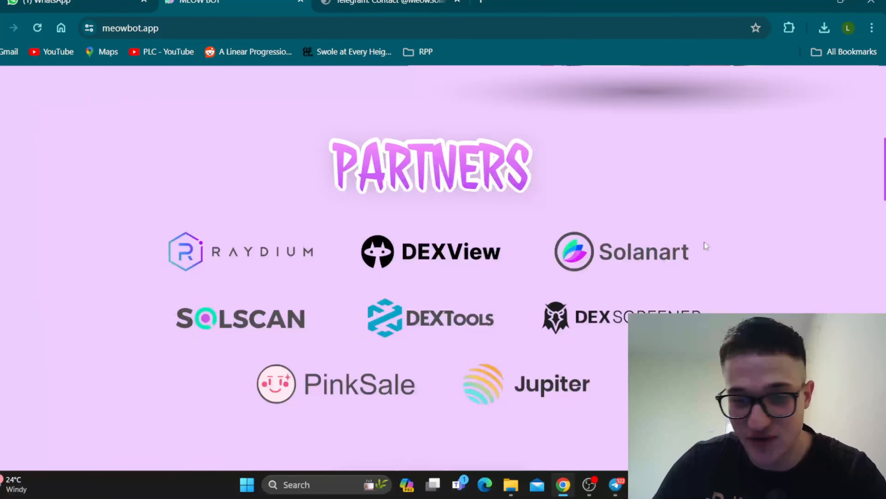
pyautogui.scroll(3)
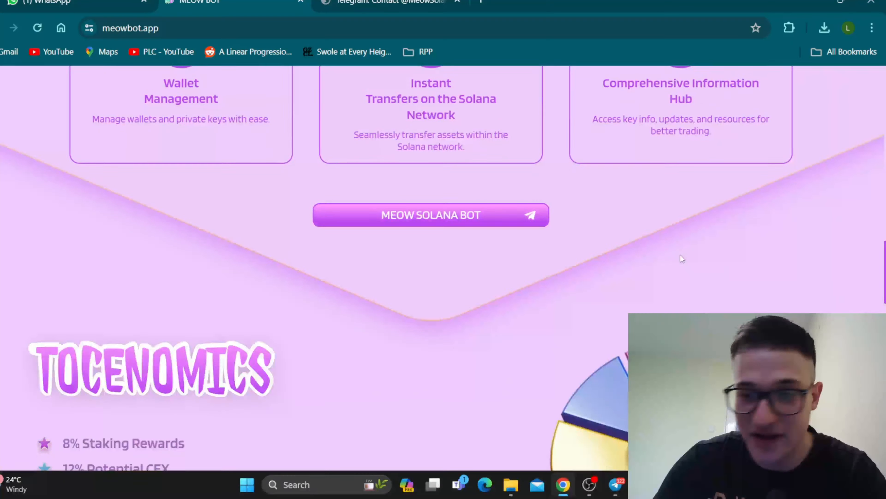
pyautogui.scroll(-3)
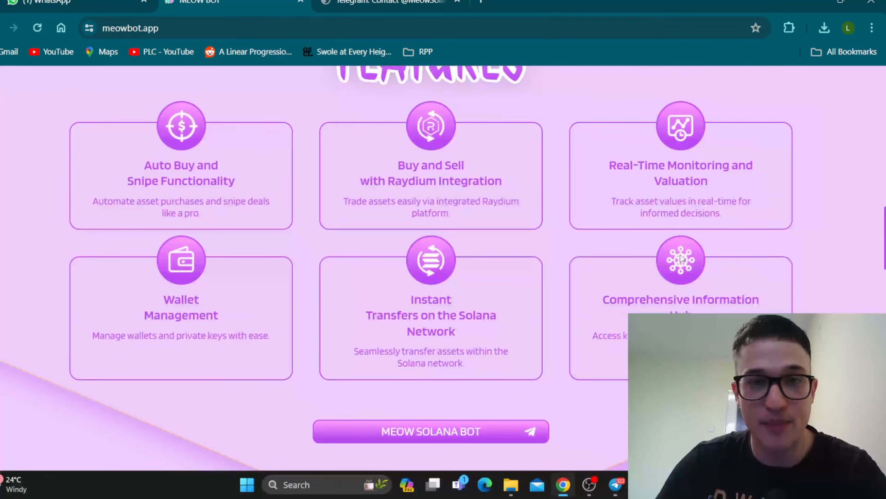
pyautogui.scroll(3)
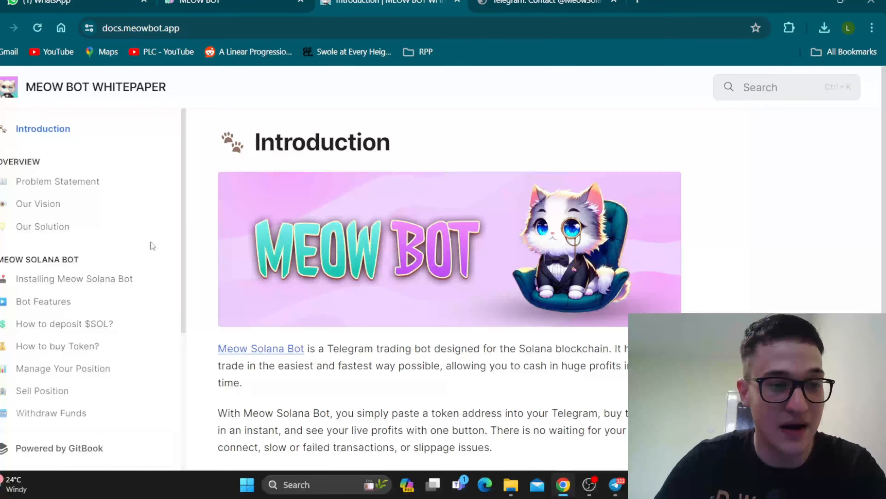
# Step: Read the Problem Statement page, then move to Our Solution on the AI-powered Meow Solana Bot
pyautogui.click(57, 181)
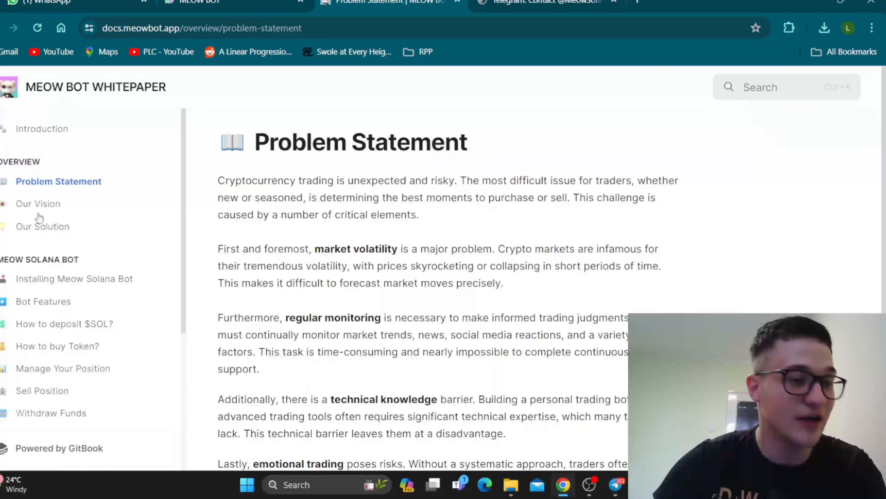
pyautogui.click(43, 226)
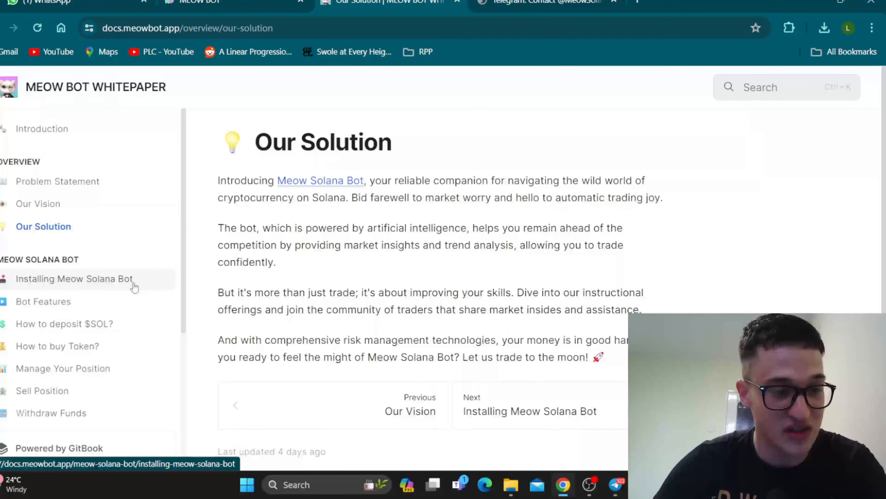
pyautogui.scroll(-3)
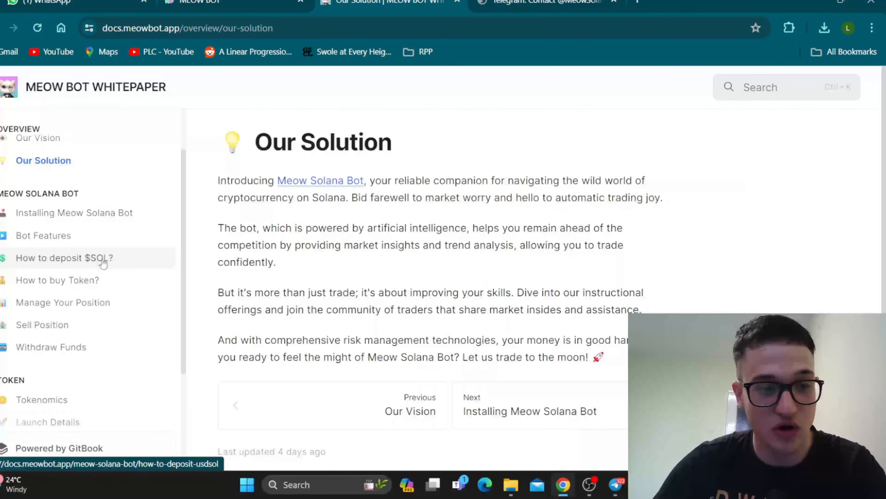
pyautogui.scroll(-3)
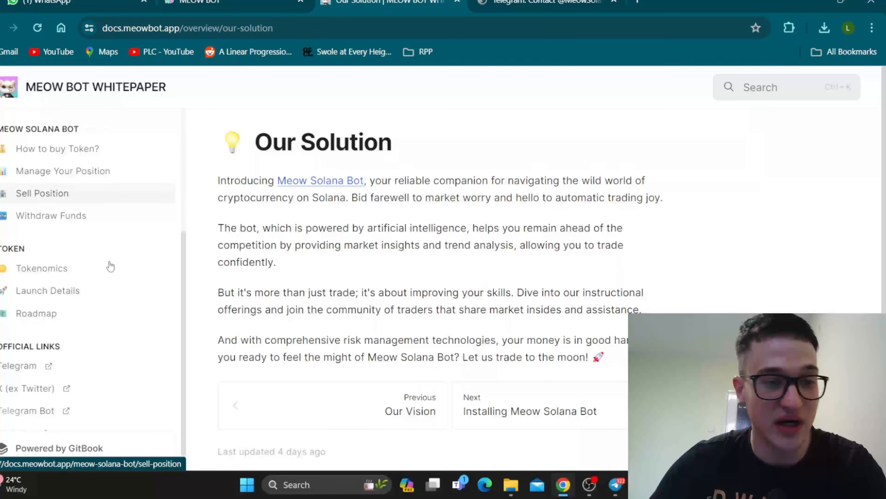
# Step: Go through the whitepaper's Tokenomics page
pyautogui.click(42, 268)
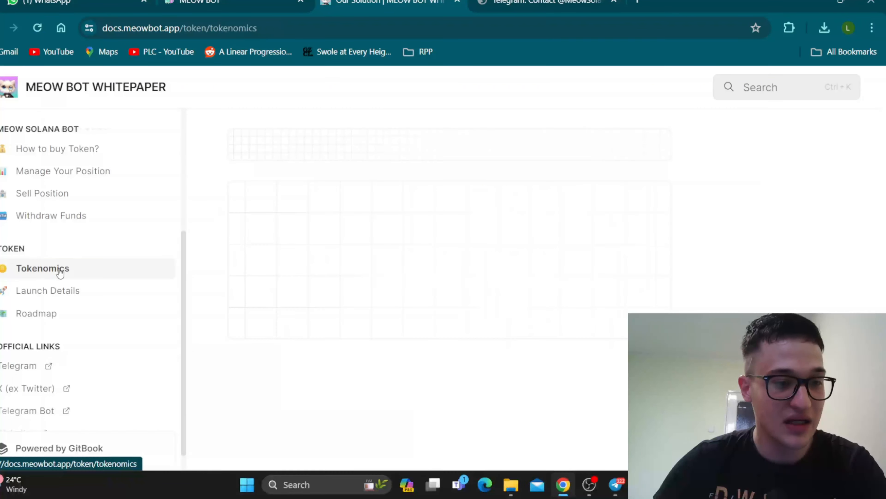
pyautogui.click(43, 267)
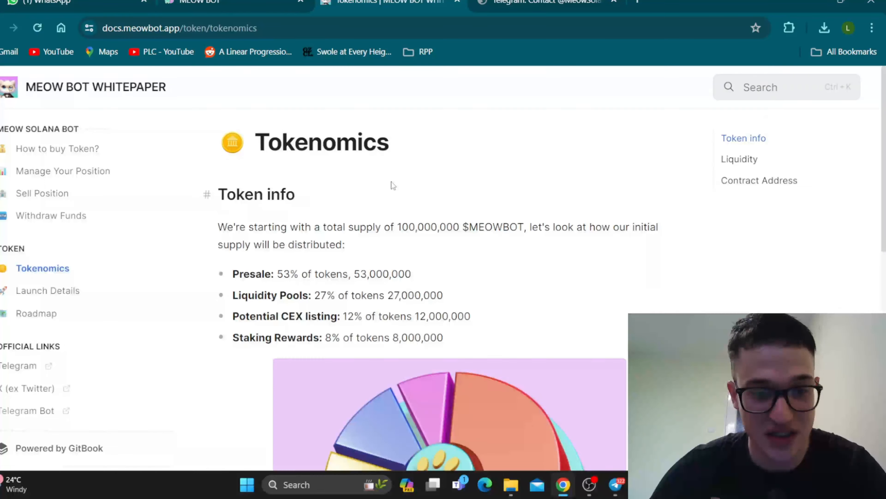
pyautogui.scroll(-3)
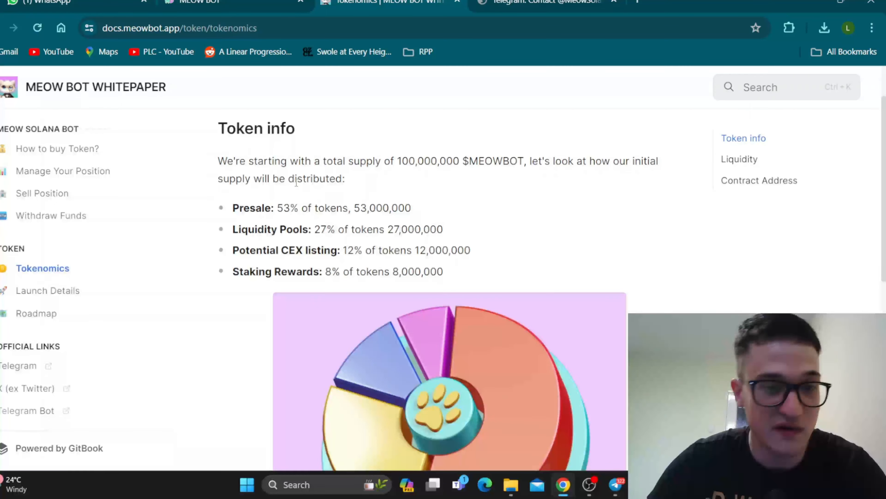
pyautogui.moveTo(303, 229)
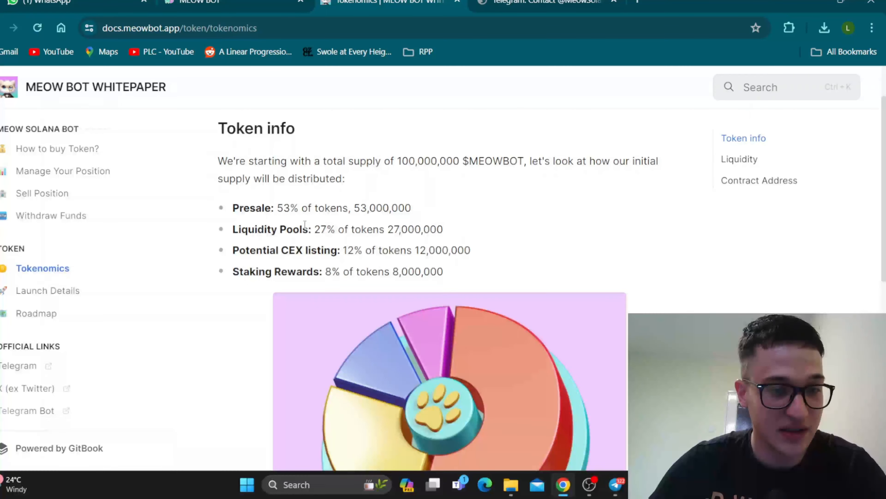
# Step: Read the Launch Details page and continue to the Roadmap page
pyautogui.click(47, 290)
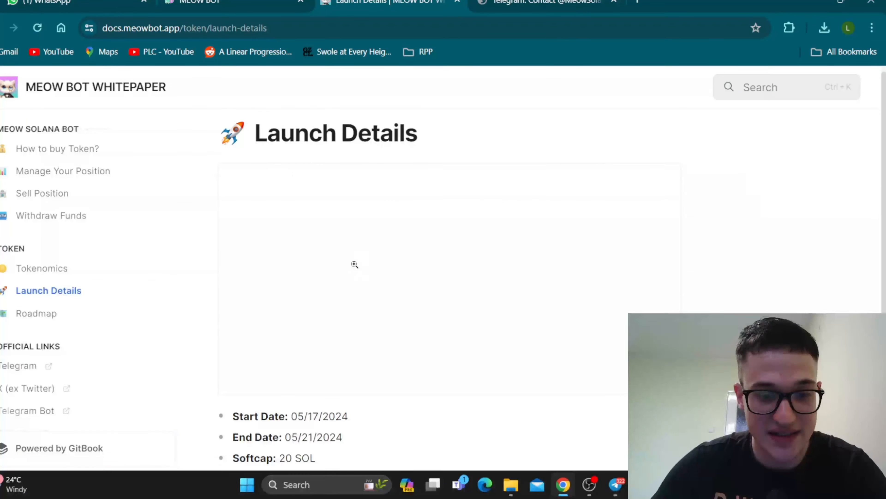
pyautogui.scroll(-3)
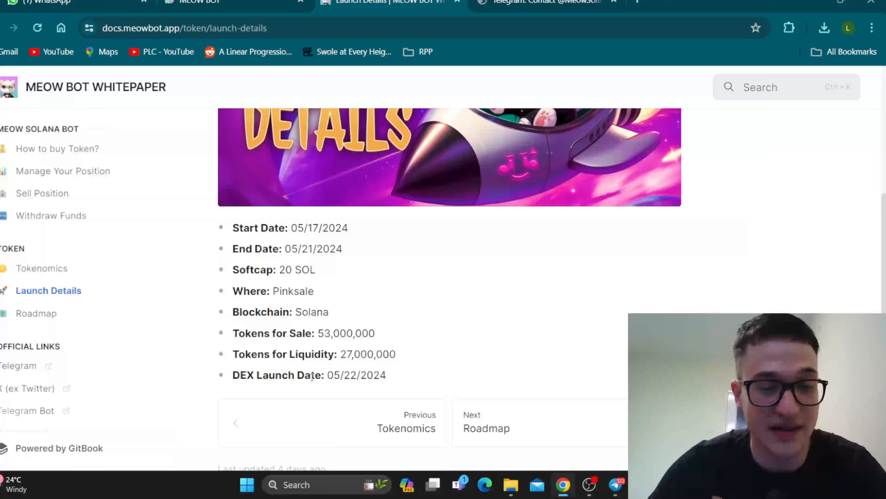
pyautogui.click(36, 313)
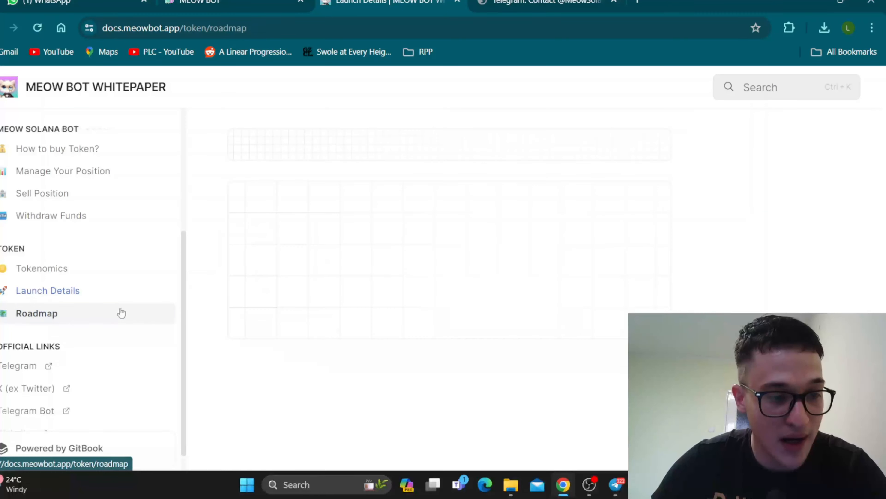
# Step: Scroll the Roadmap page through Phase One, Phase Two and Phase Three
pyautogui.click(37, 312)
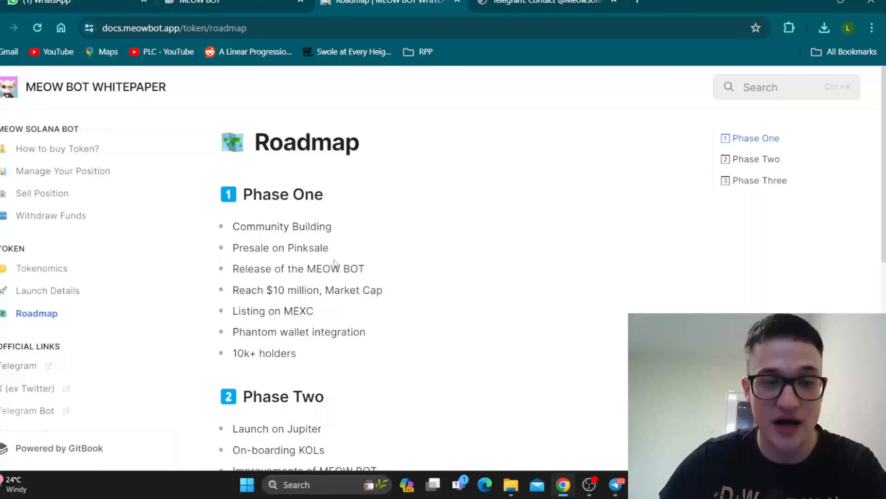
pyautogui.moveTo(294, 210)
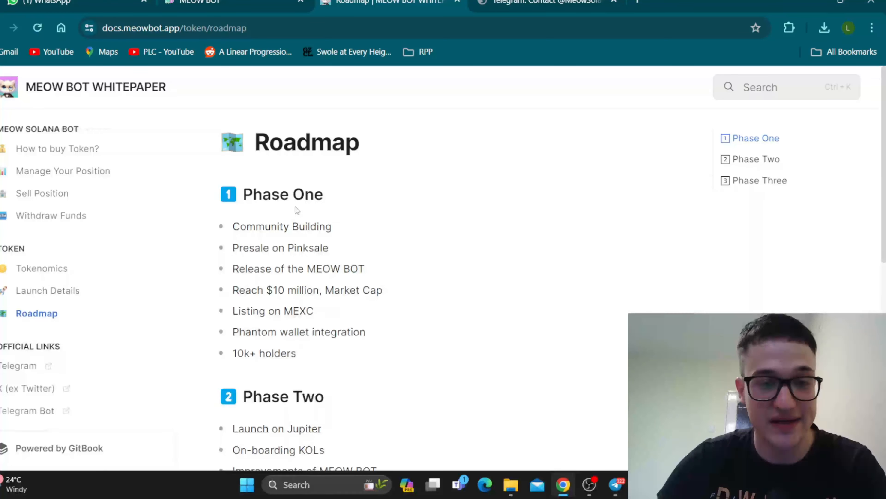
pyautogui.moveTo(310, 209)
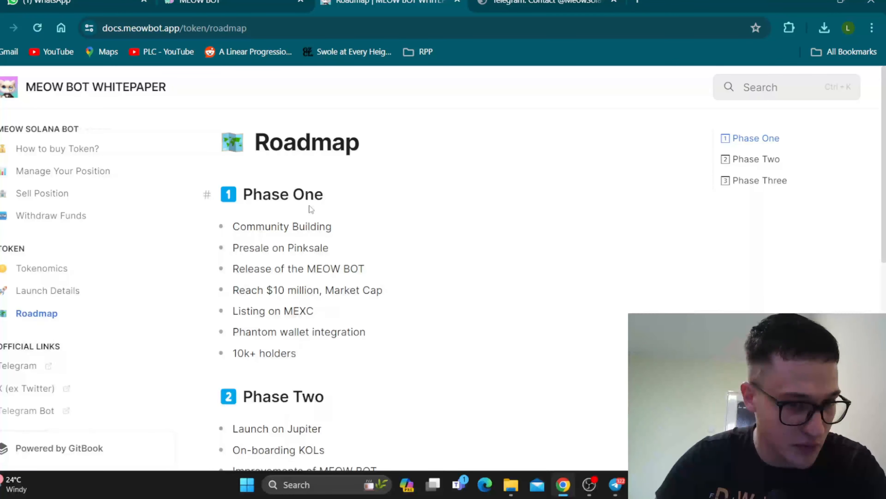
pyautogui.scroll(-3)
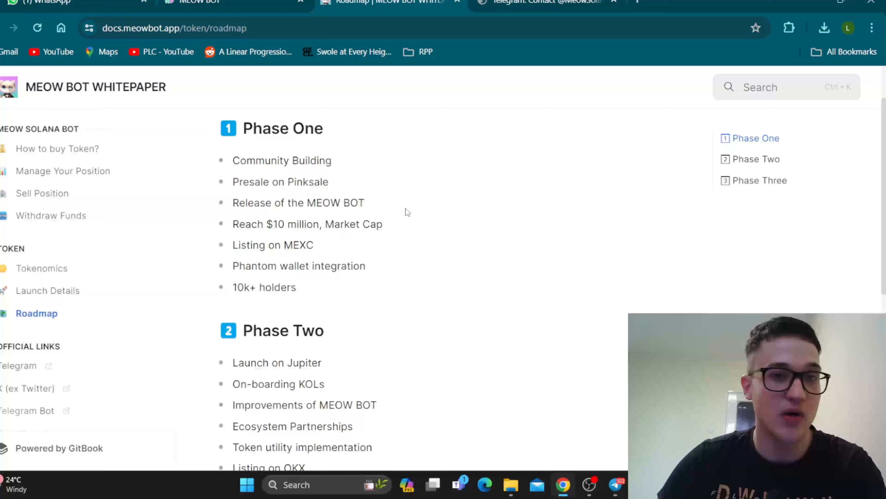
pyautogui.scroll(-3)
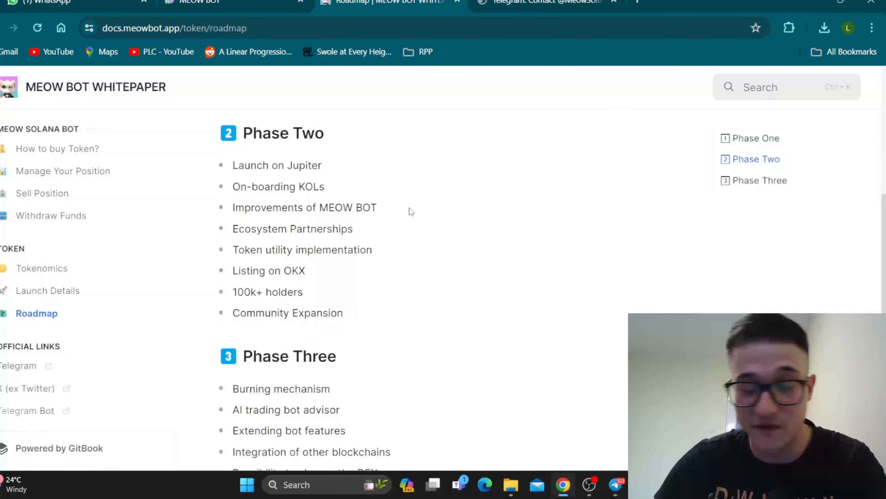
pyautogui.scroll(3)
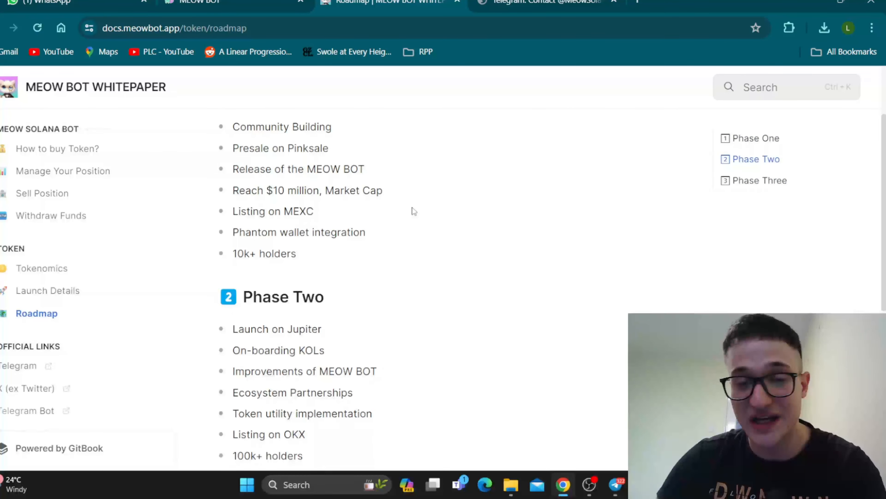
pyautogui.scroll(-3)
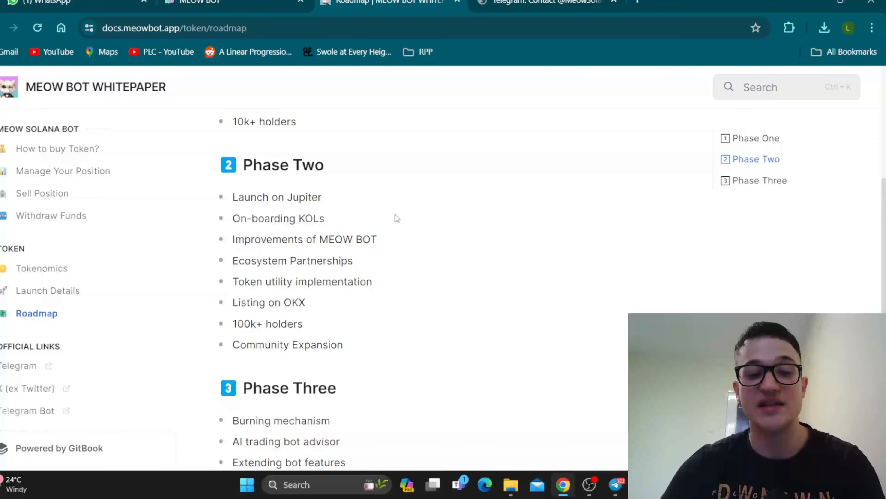
pyautogui.scroll(-3)
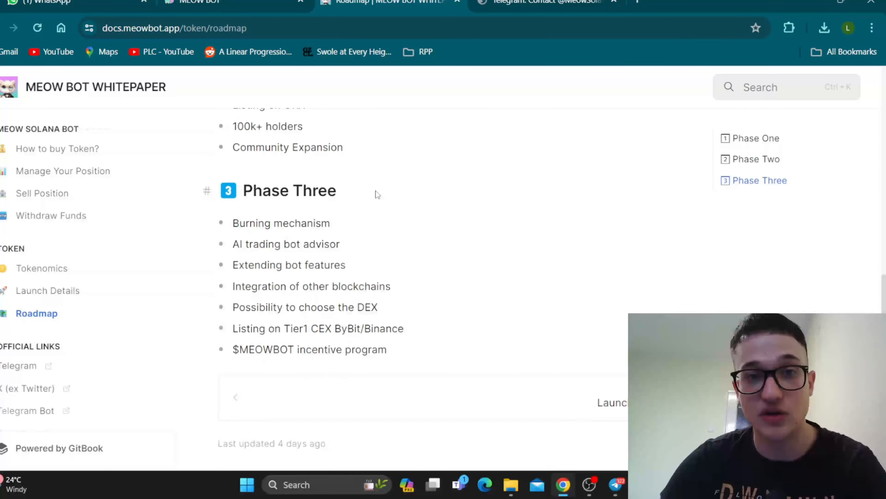
pyautogui.moveTo(345, 126)
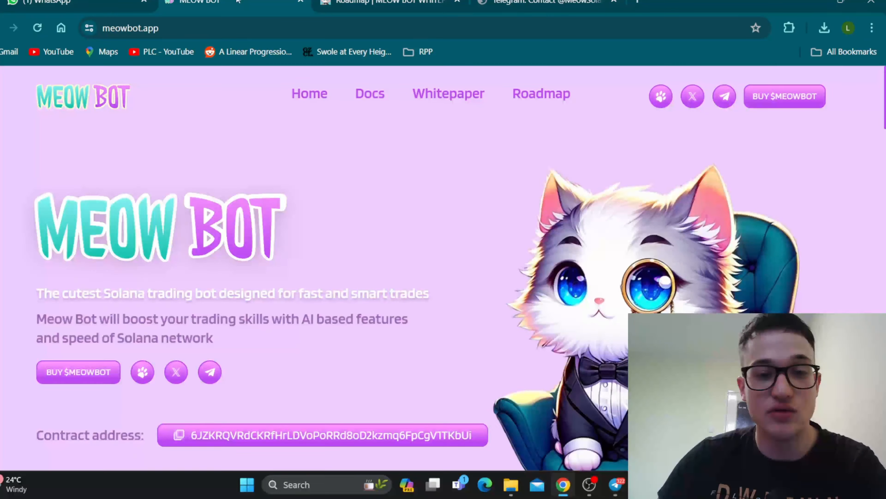
# Step: Scroll the meowbot.app landing page through its Features and Tokenomics sections
pyautogui.scroll(-3)
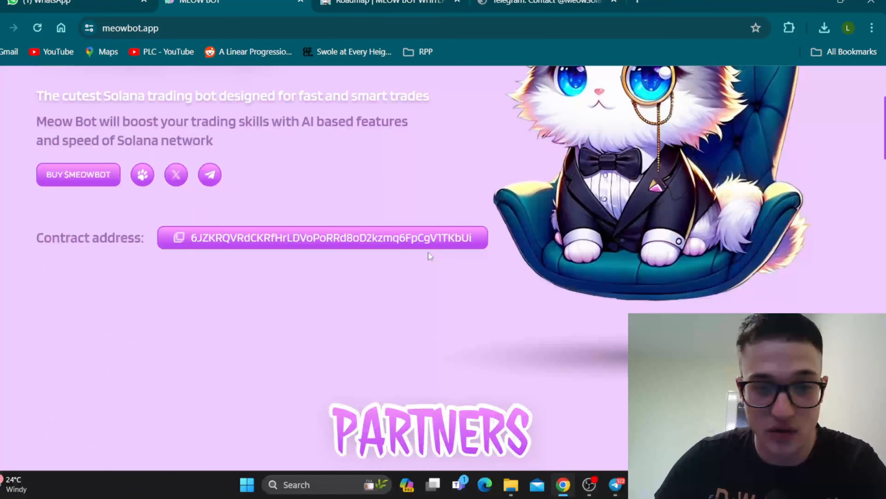
pyautogui.scroll(-3)
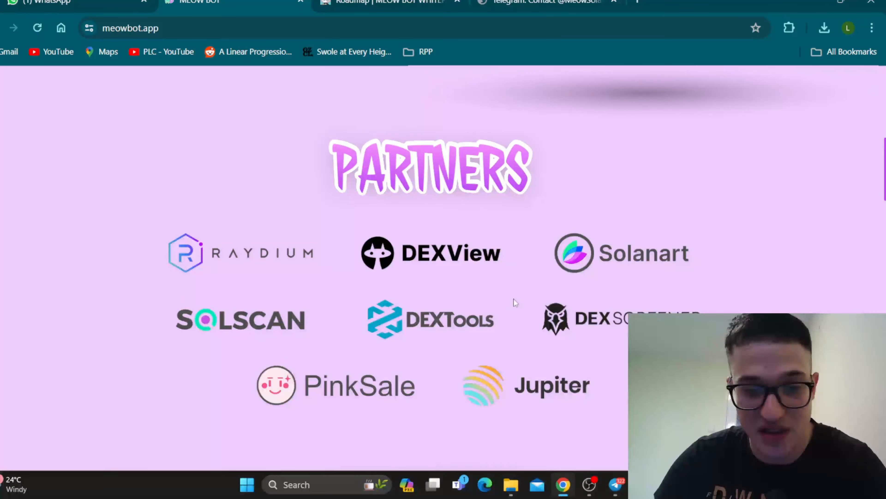
pyautogui.moveTo(475, 227)
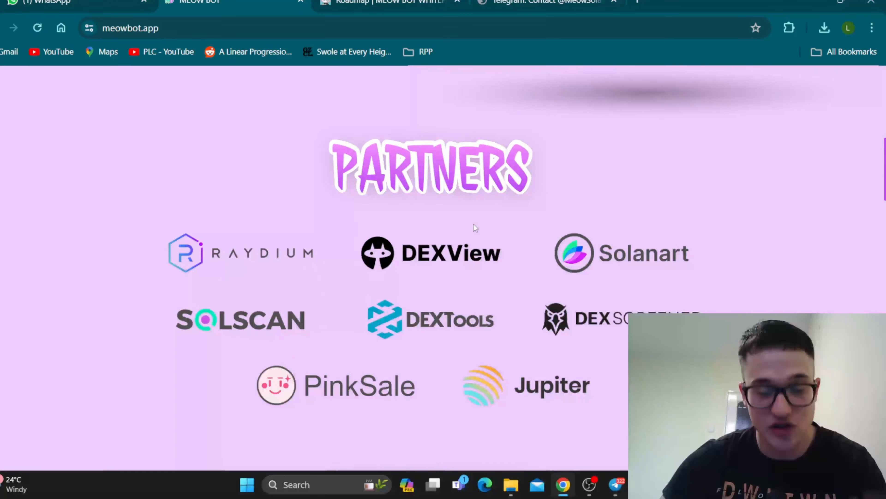
pyautogui.scroll(-3)
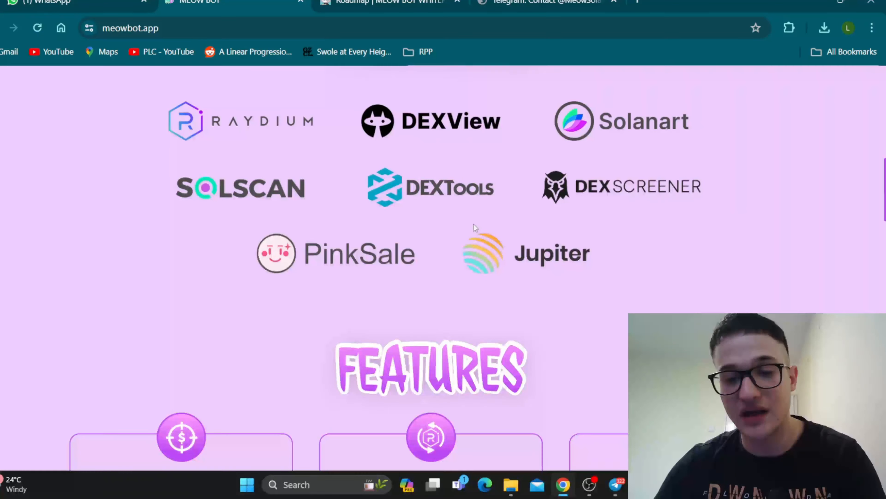
pyautogui.scroll(-3)
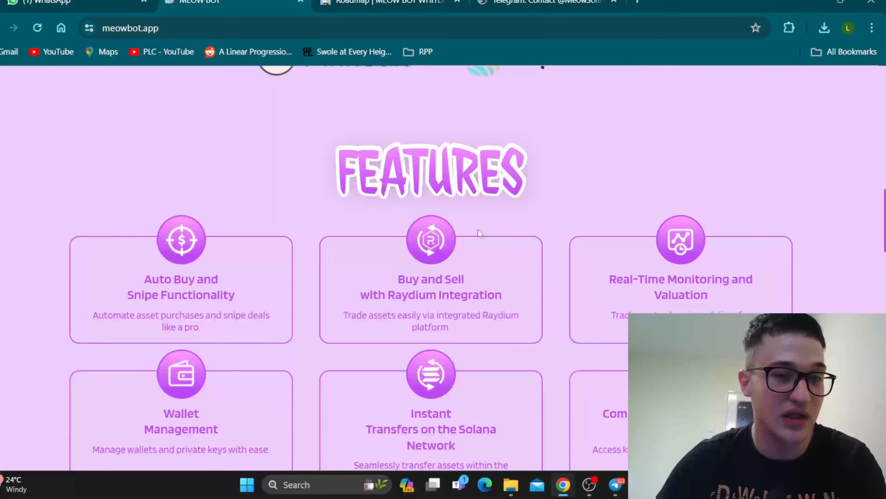
pyautogui.scroll(3)
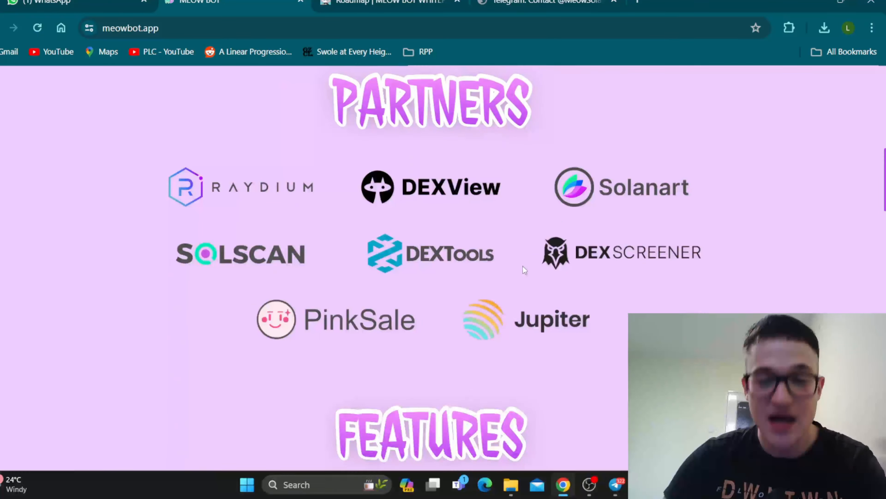
pyautogui.scroll(-3)
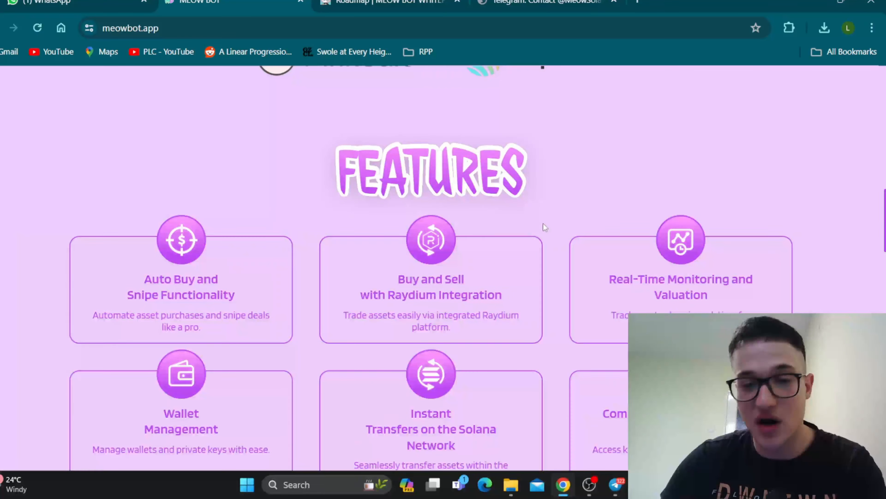
pyautogui.scroll(-3)
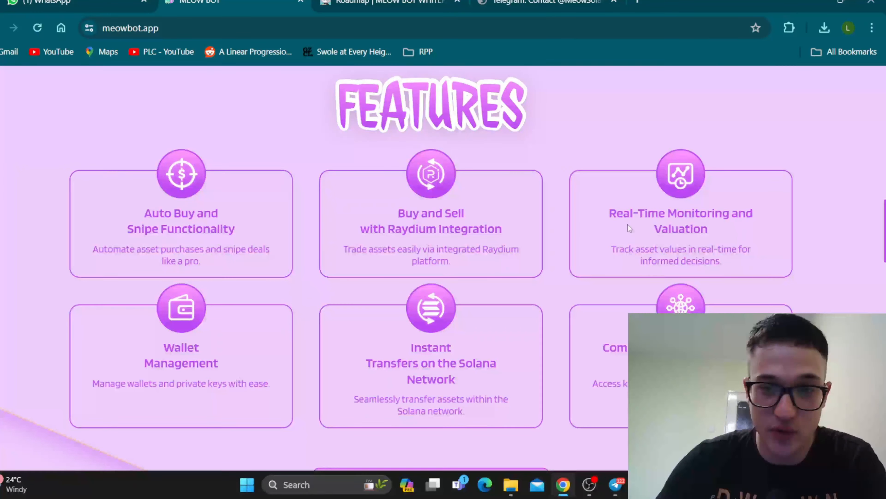
pyautogui.moveTo(325, 337)
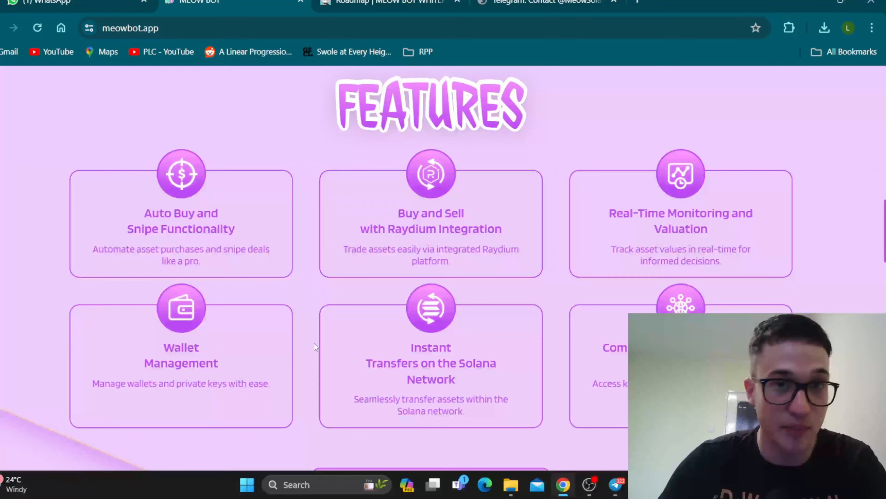
pyautogui.moveTo(532, 310)
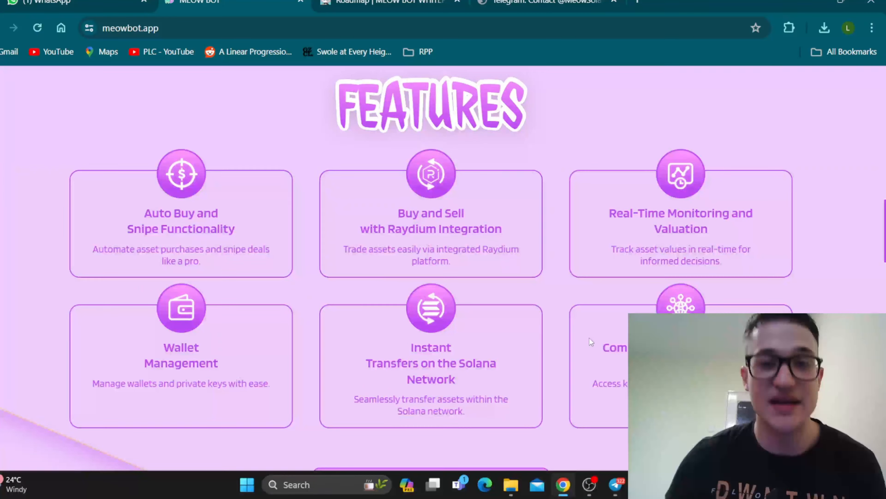
# Step: Continue down past the Roadmap milestones to the footer and head to the MeowBot Telegram contact page
pyautogui.scroll(-3)
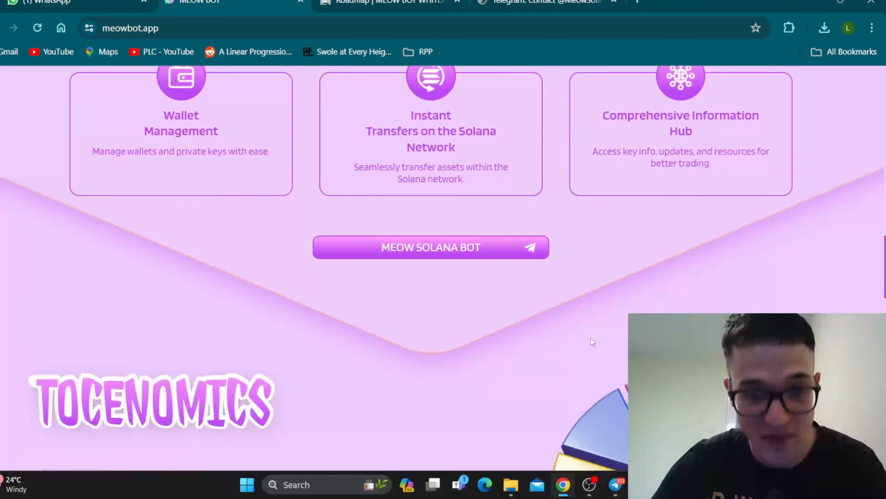
pyautogui.scroll(-3)
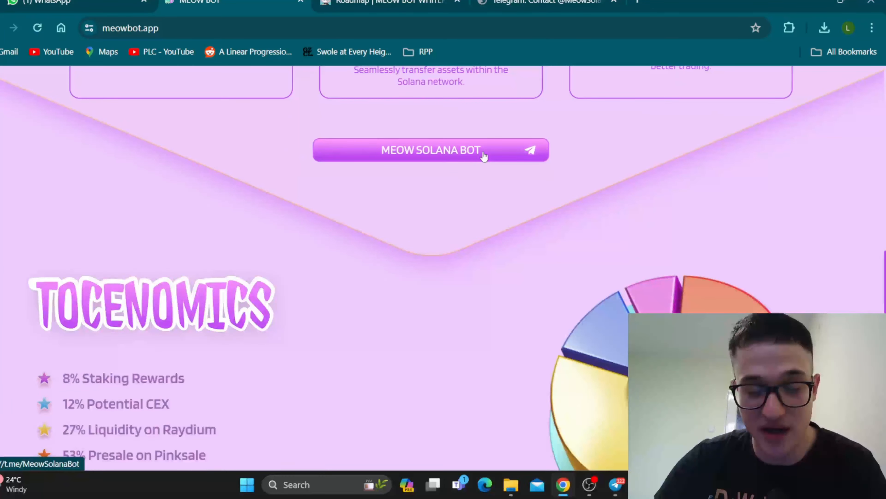
pyautogui.scroll(-3)
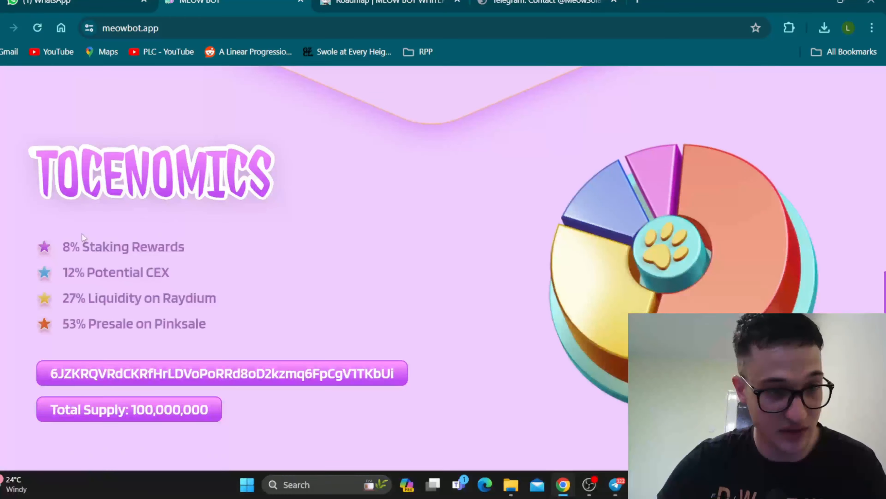
pyautogui.scroll(-3)
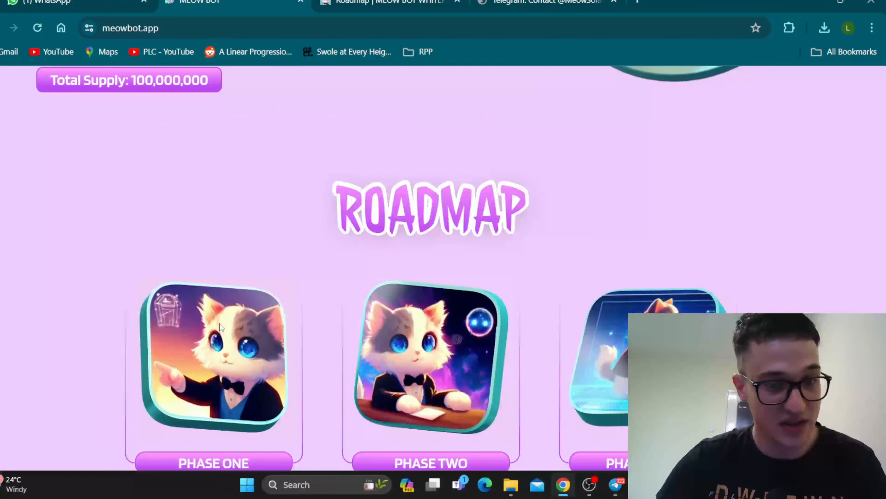
pyautogui.scroll(-3)
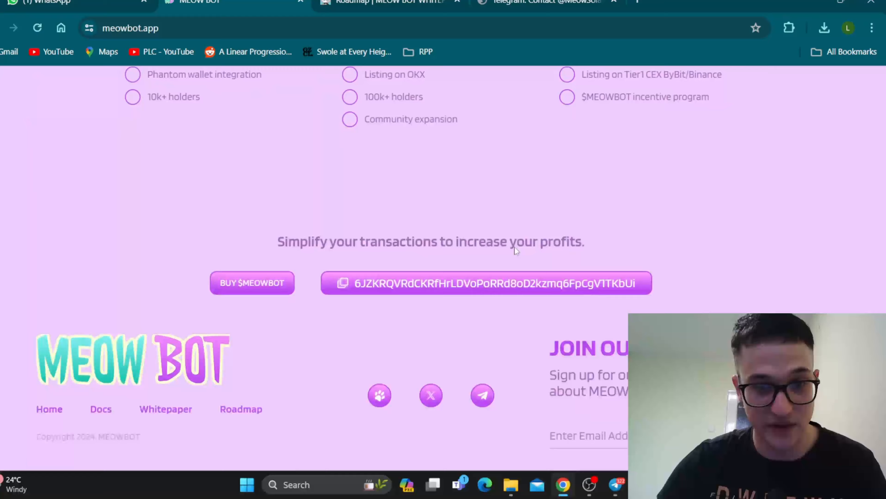
pyautogui.scroll(3)
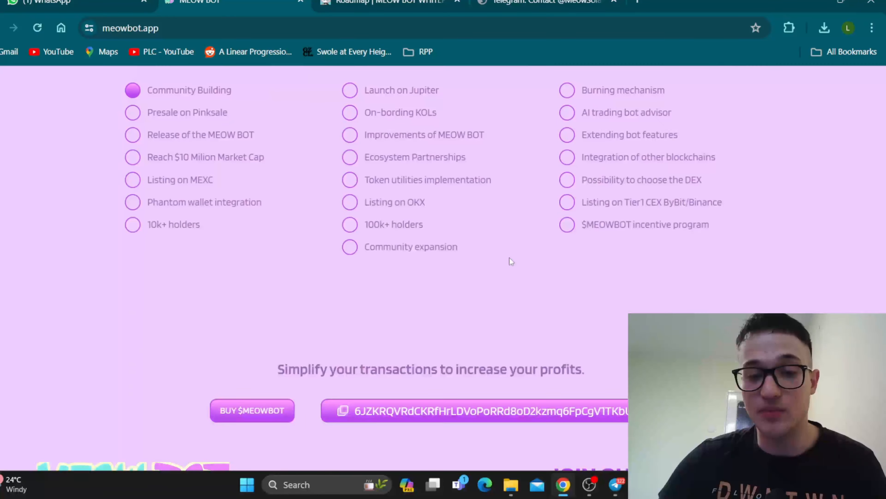
pyautogui.click(543, 3)
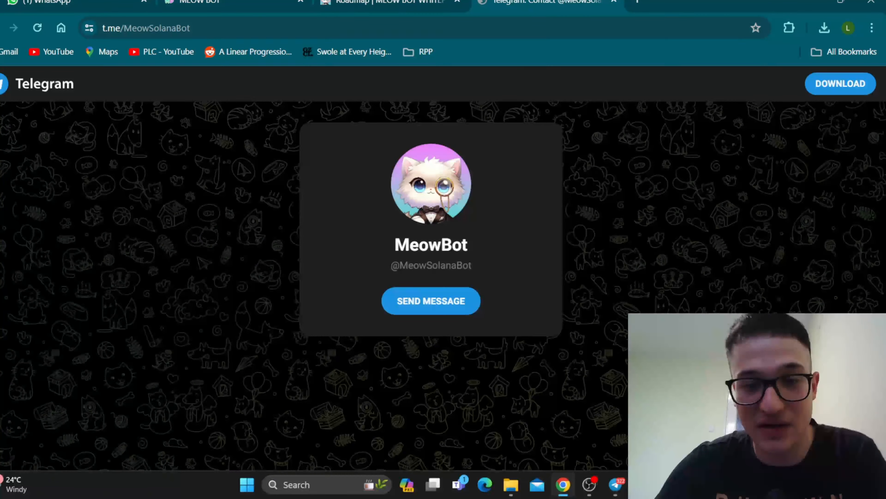
# Step: Launch the MeowBot chat in Telegram Desktop showing the MEOW SNIPE BOT intro and wallet address
pyautogui.click(431, 300)
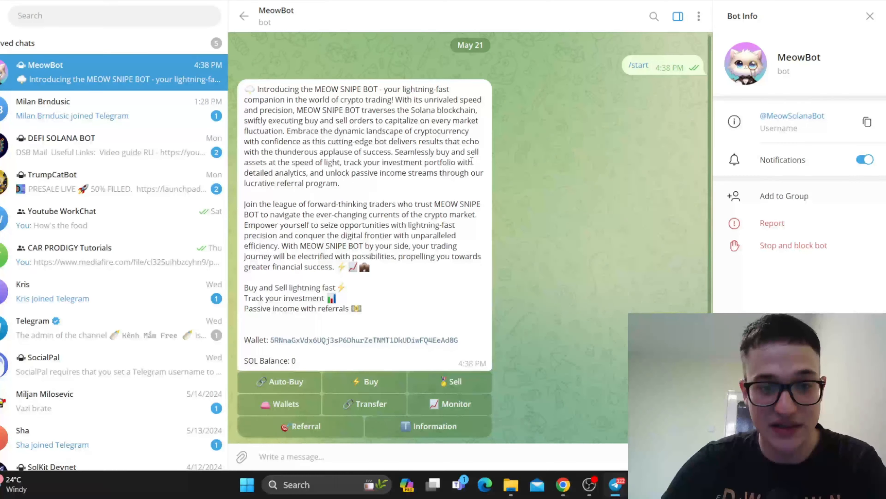
pyautogui.moveTo(523, 451)
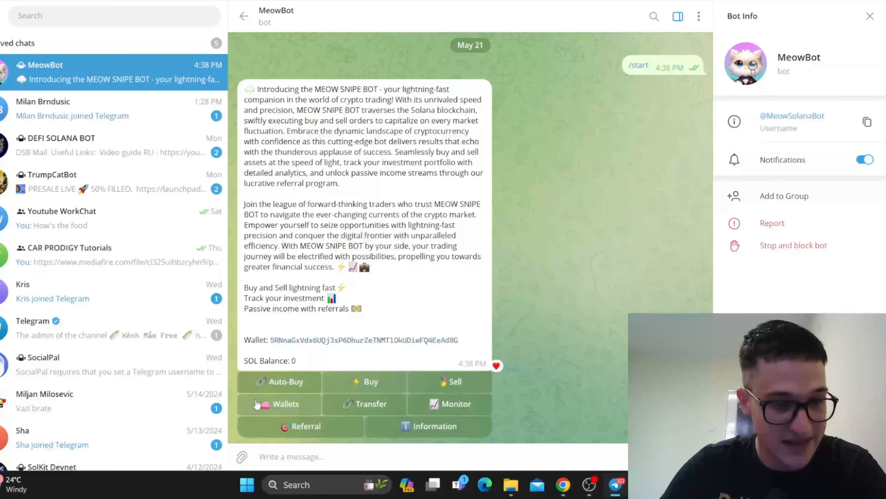
pyautogui.moveTo(333, 432)
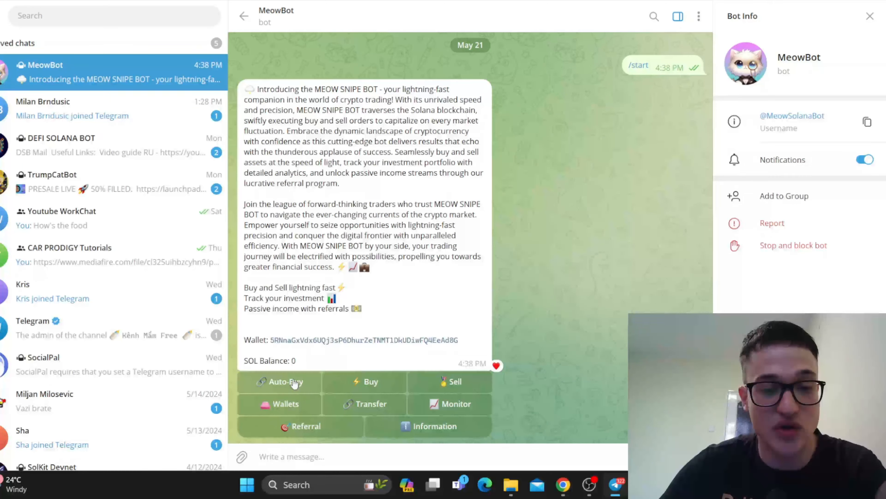
pyautogui.moveTo(326, 362)
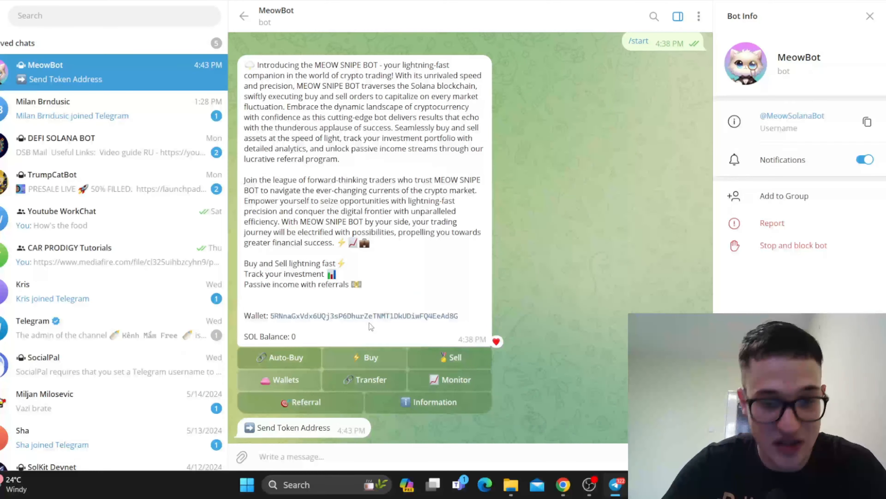
pyautogui.click(285, 379)
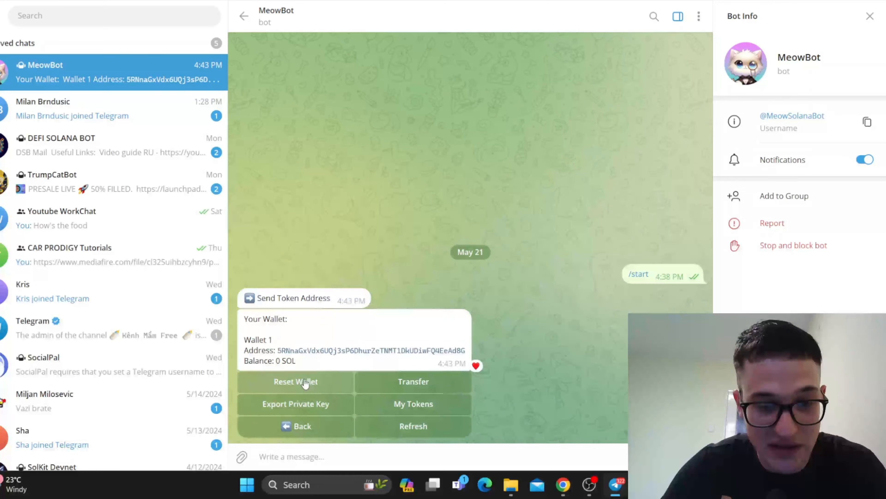
pyautogui.moveTo(347, 412)
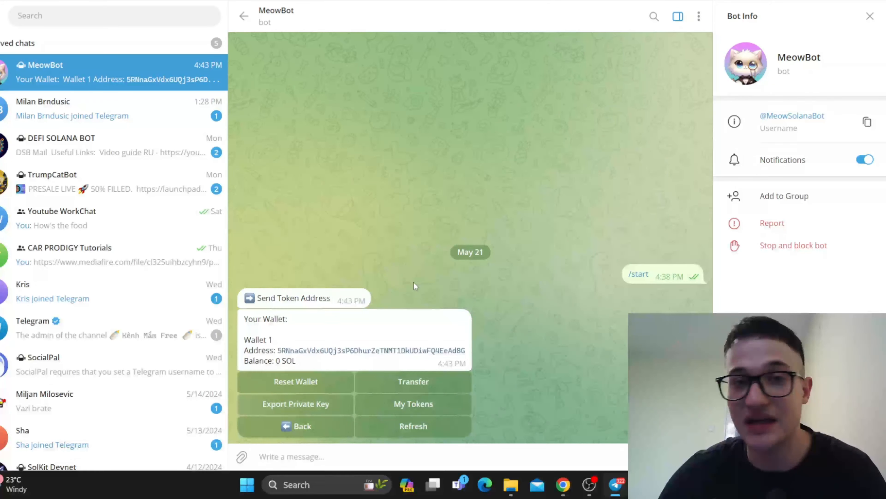
pyautogui.click(295, 403)
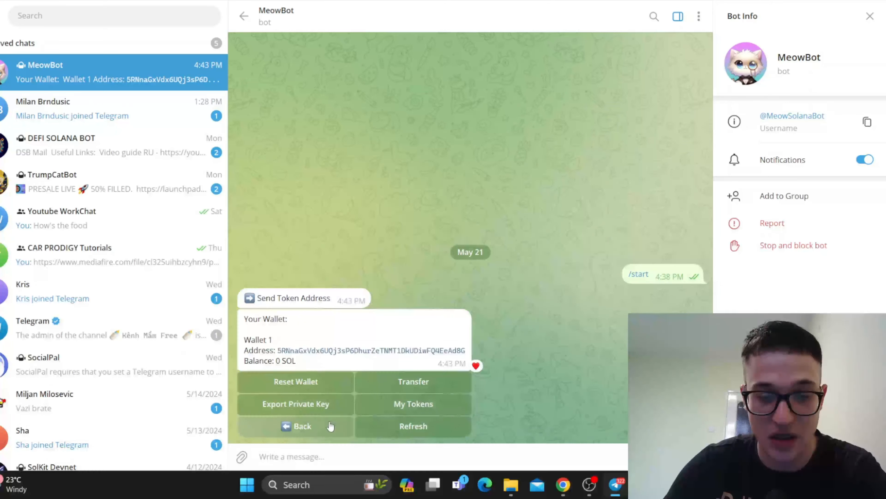
pyautogui.click(300, 426)
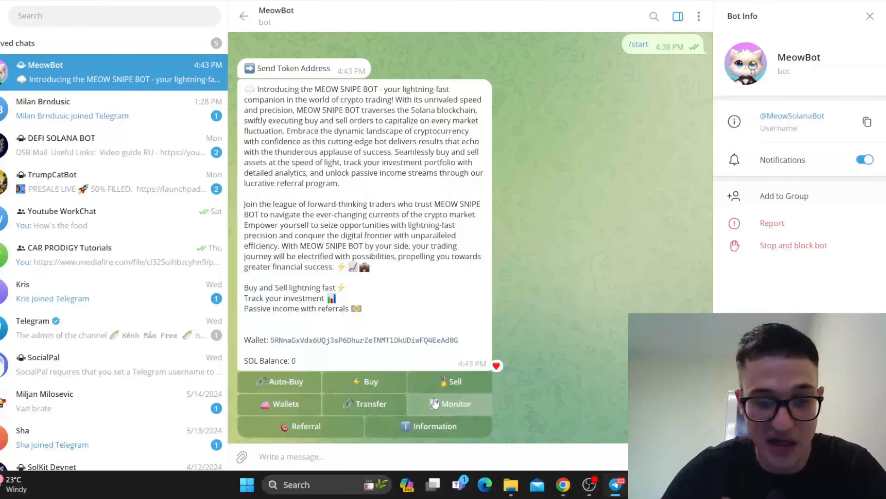
# Step: Look through MeowBot's Monitor view and Referral menu, then return to the main menu
pyautogui.click(453, 403)
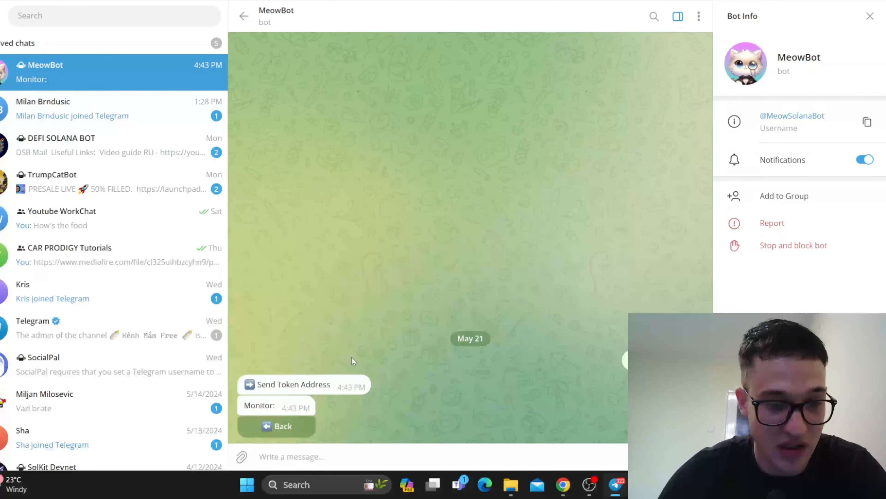
pyautogui.moveTo(372, 358)
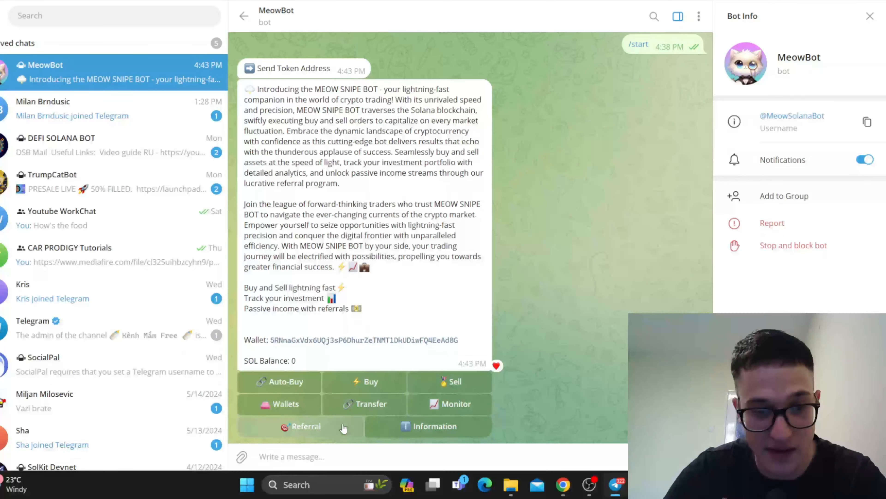
pyautogui.click(305, 426)
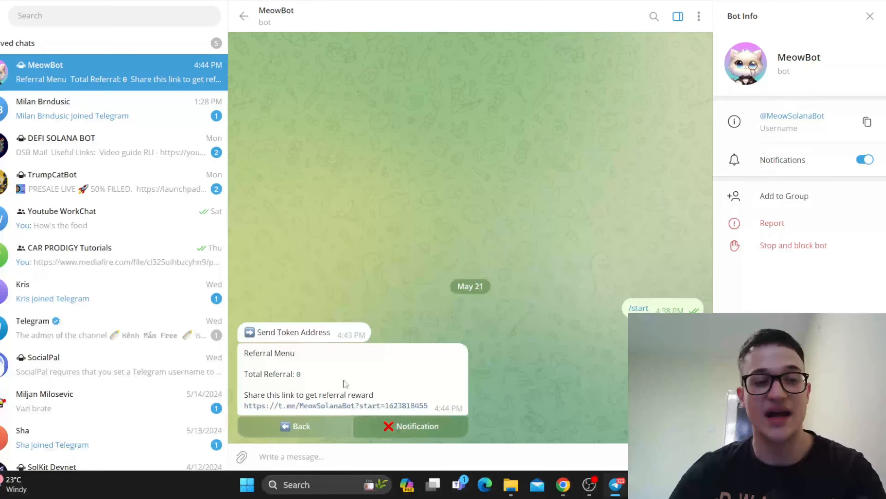
pyautogui.click(296, 425)
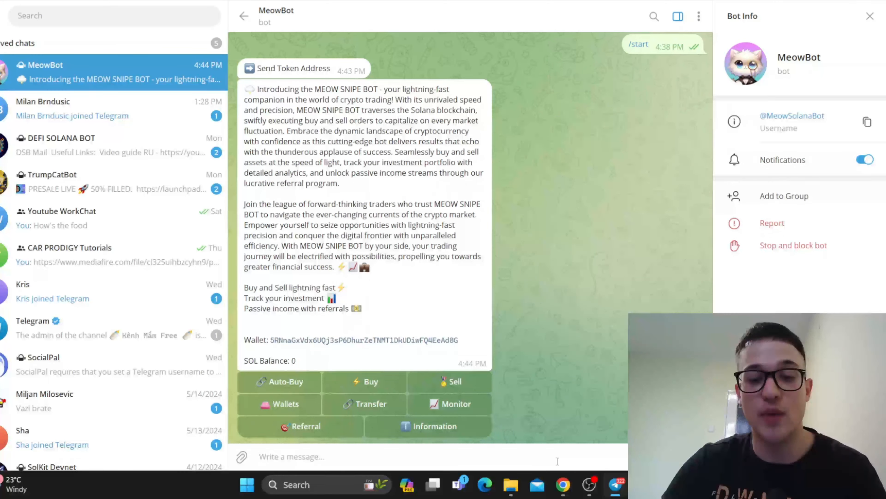
# Step: Back on the Meow Bot website footer, go to the project's X profile
pyautogui.click(563, 484)
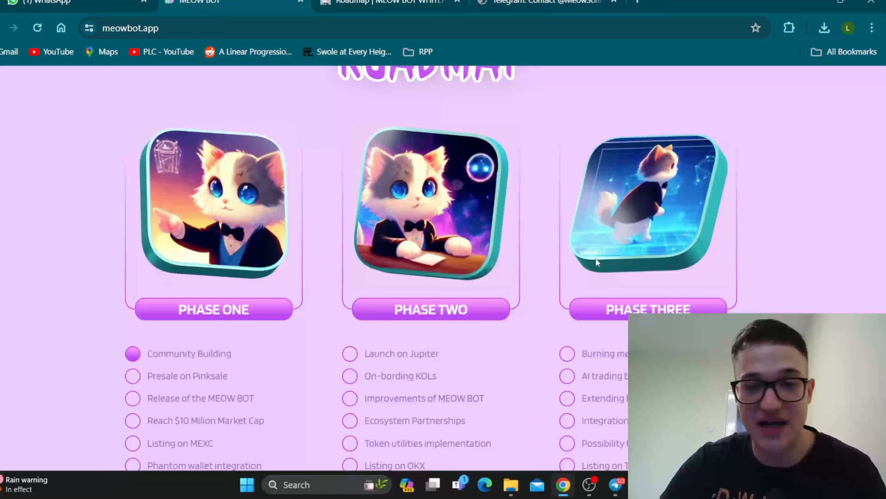
pyautogui.scroll(-3)
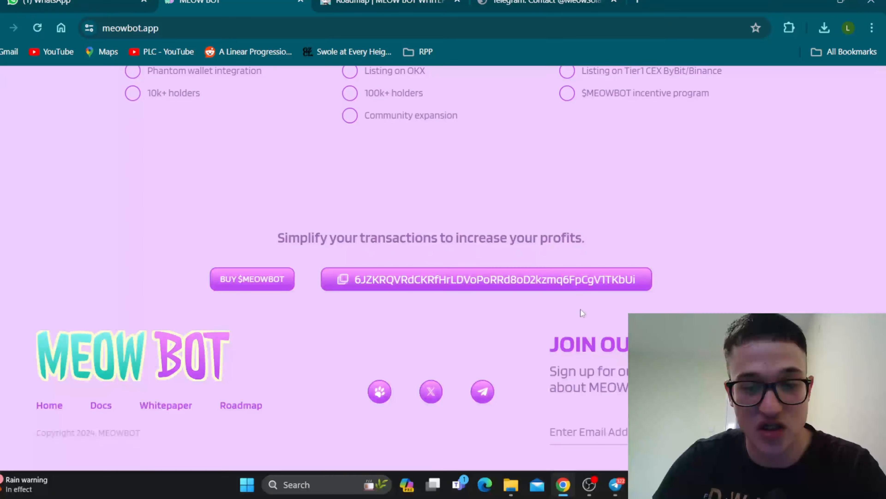
pyautogui.click(482, 391)
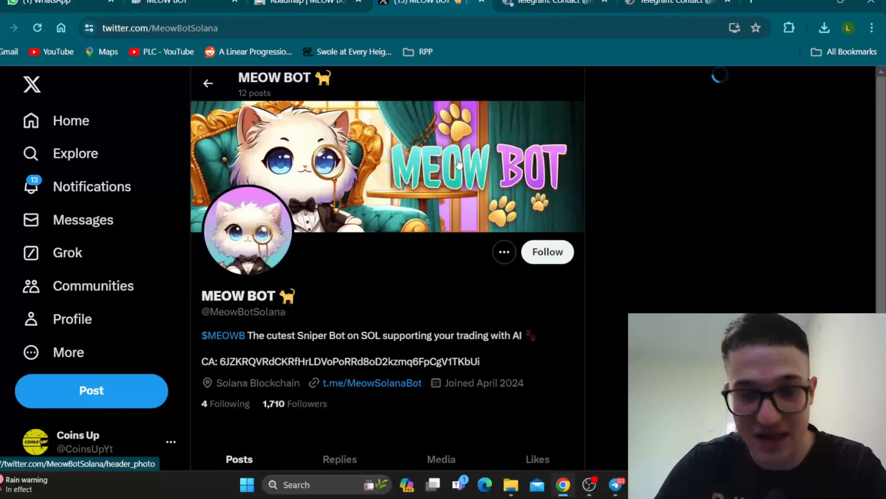
pyautogui.scroll(-3)
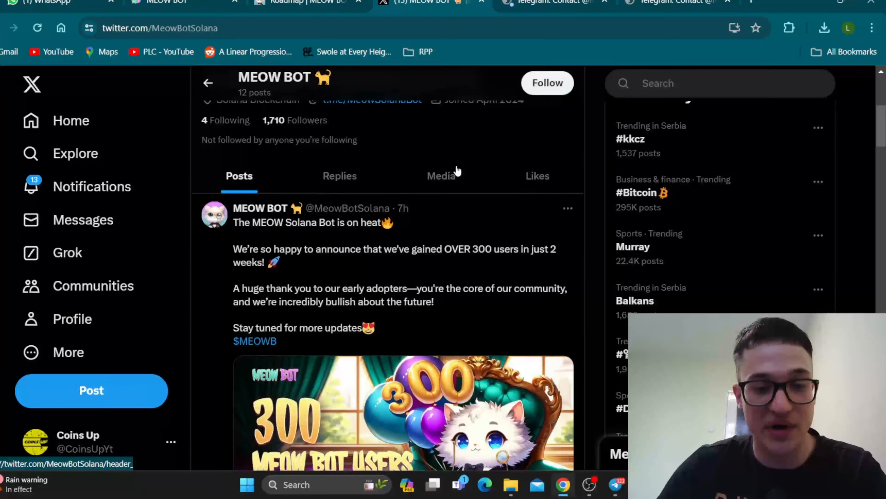
pyautogui.scroll(-3)
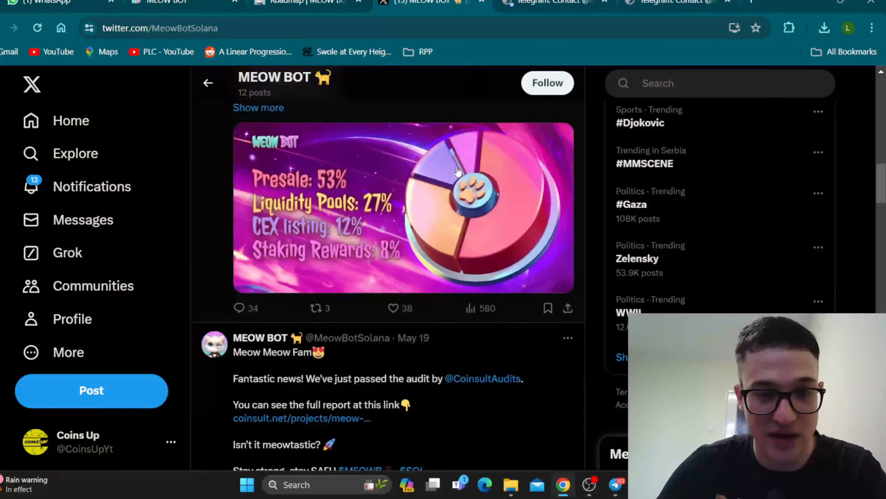
pyautogui.scroll(-3)
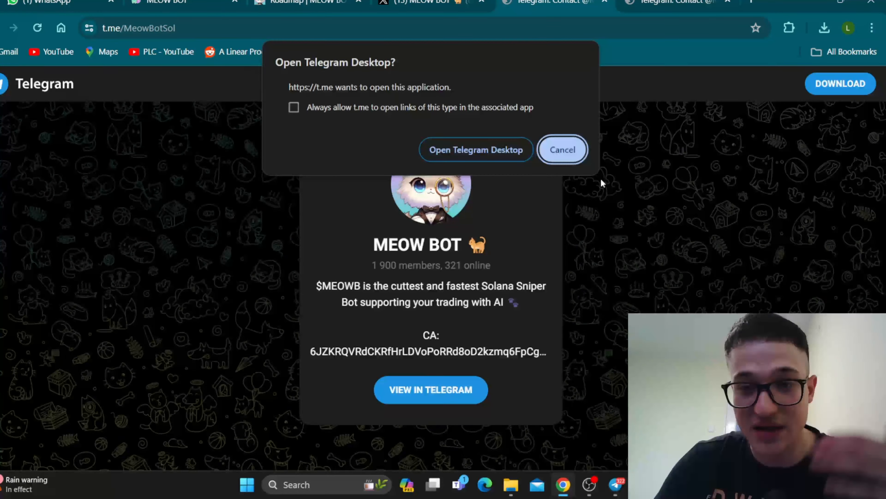
# Step: Decline the 'Open Telegram Desktop?' prompt to view the MEOW BOT group page in the browser
pyautogui.click(562, 149)
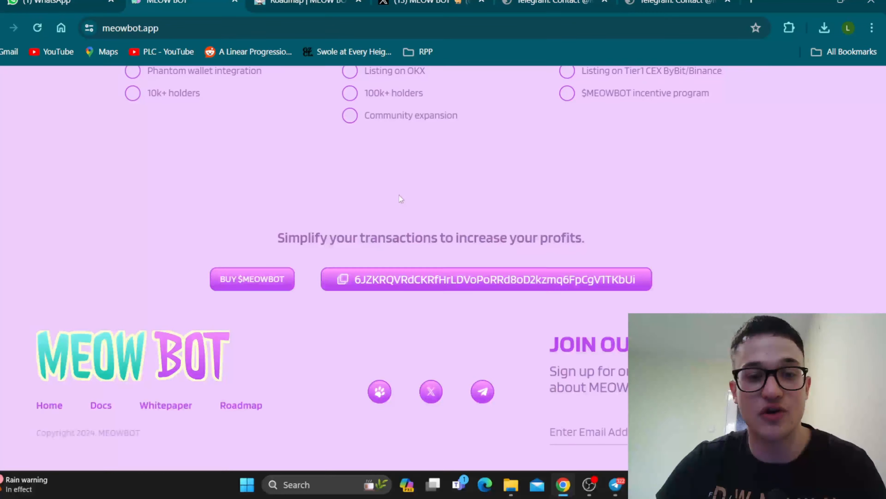
# Step: Scroll meowbot.app back to the hero section with the contract address
pyautogui.scroll(3)
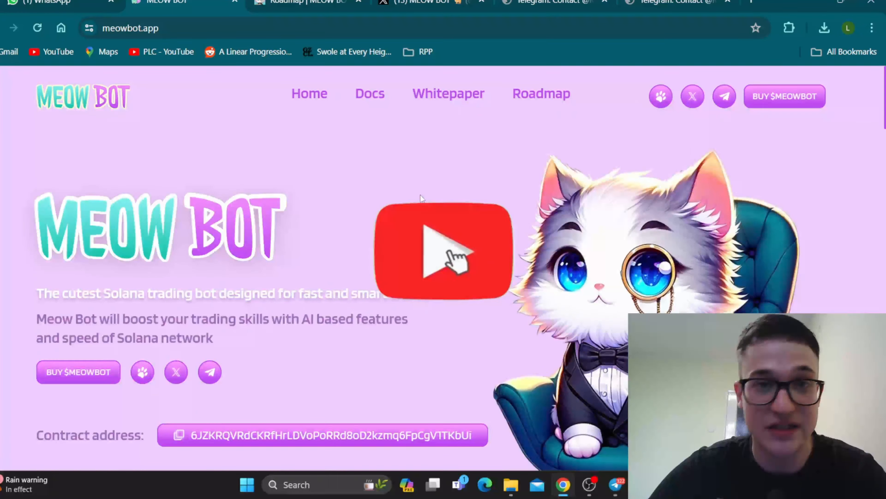
pyautogui.click(443, 252)
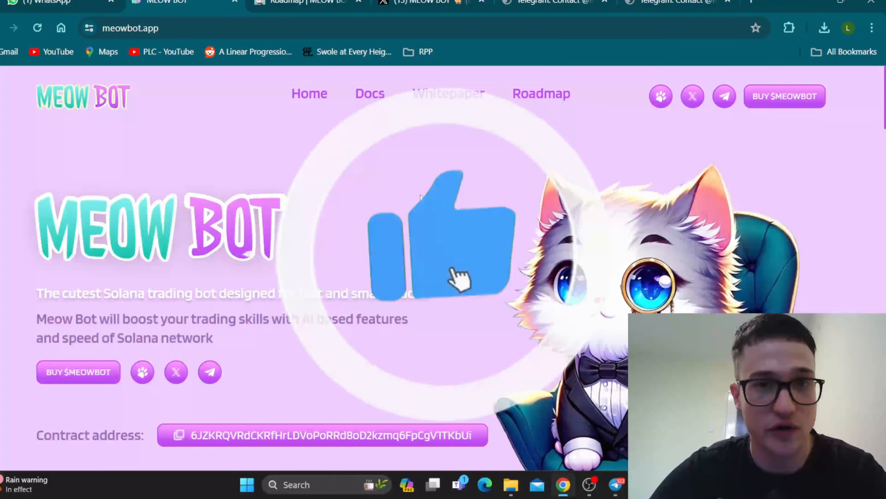